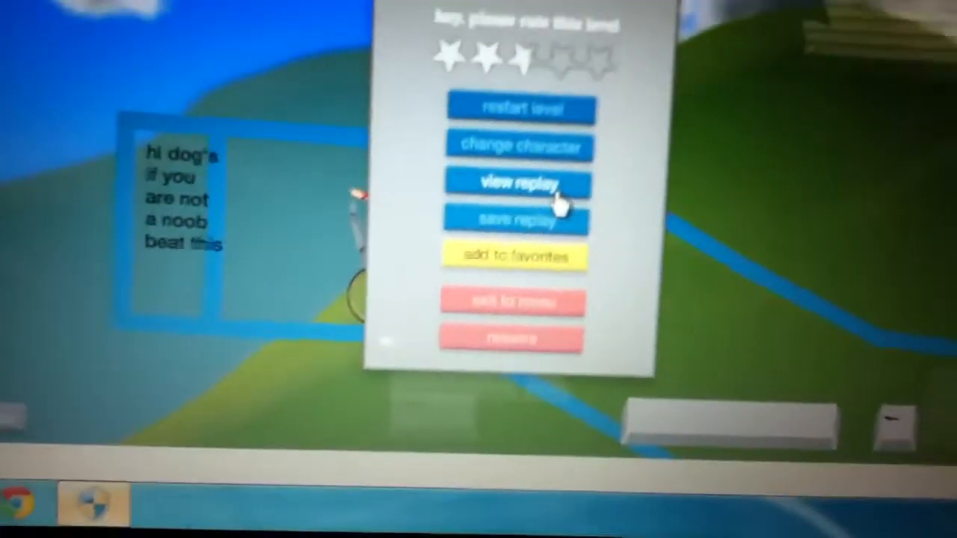
Choose 'view replay' in the end-of-level menu to replay the cyclist's run.
left_click(517, 183)
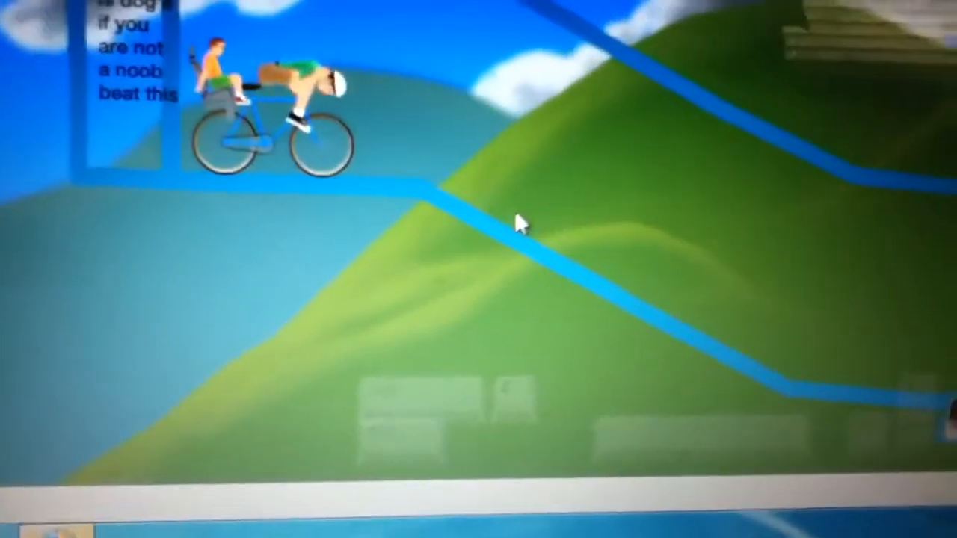